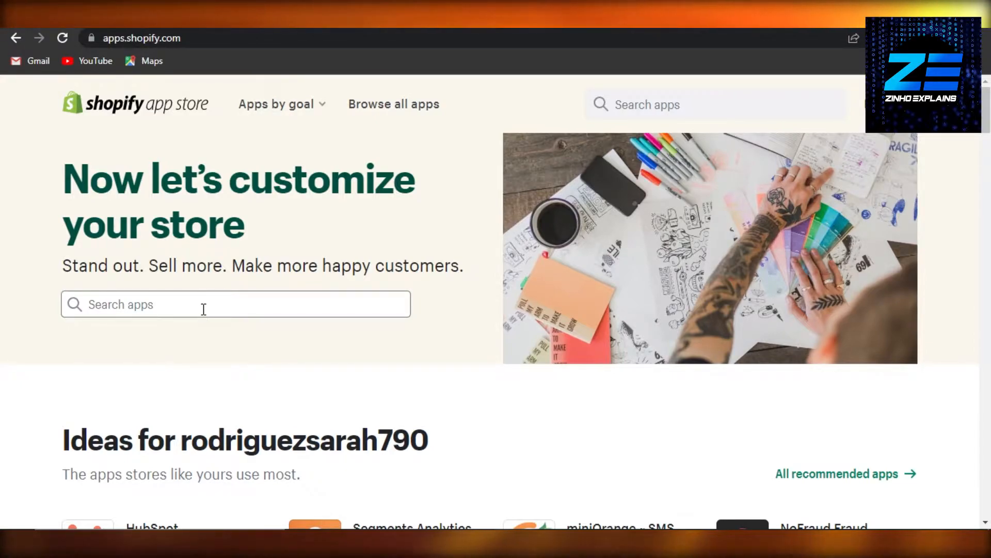
Search the App Store for 'cj dropshipping' and view the CJDropshipping listing showing App installed.
type("cj")
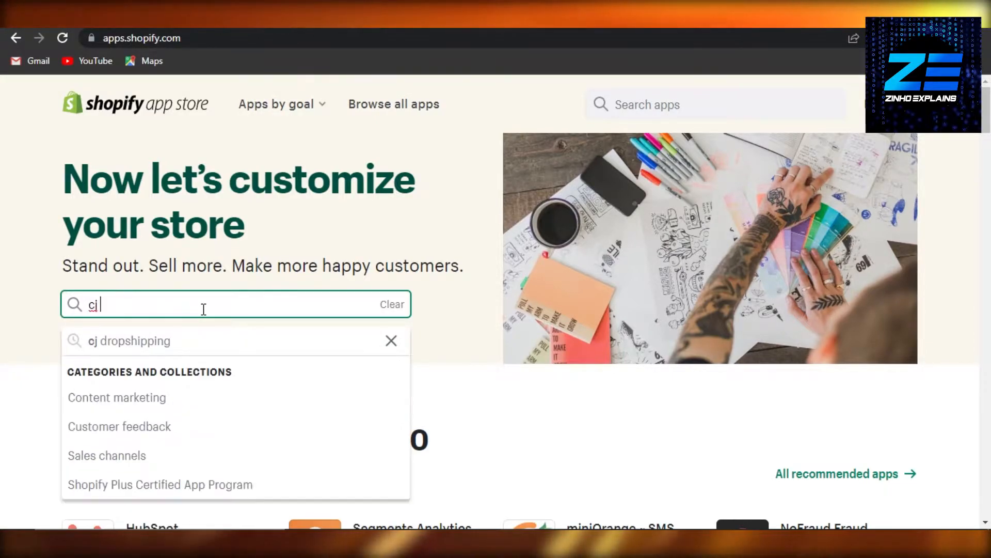
left_click(129, 340)
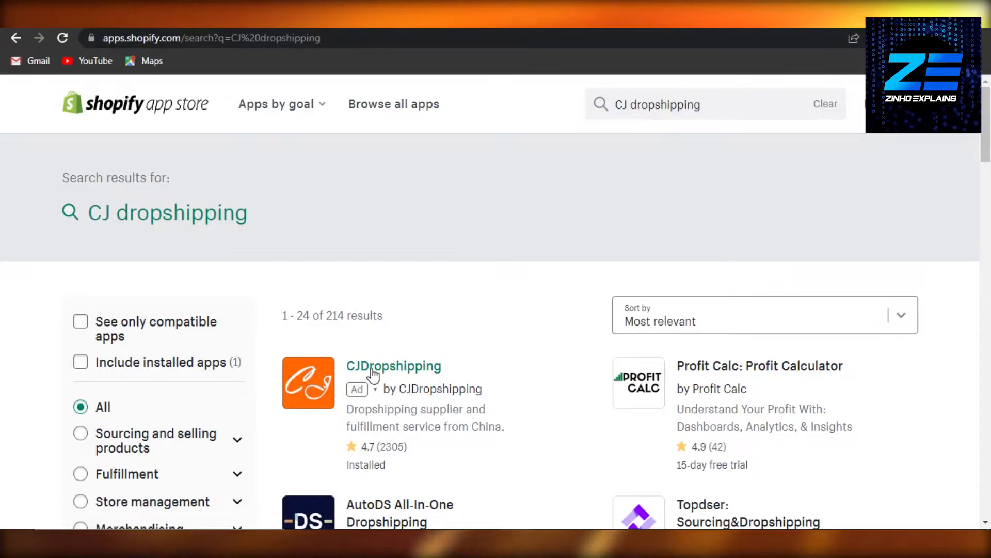
left_click(394, 366)
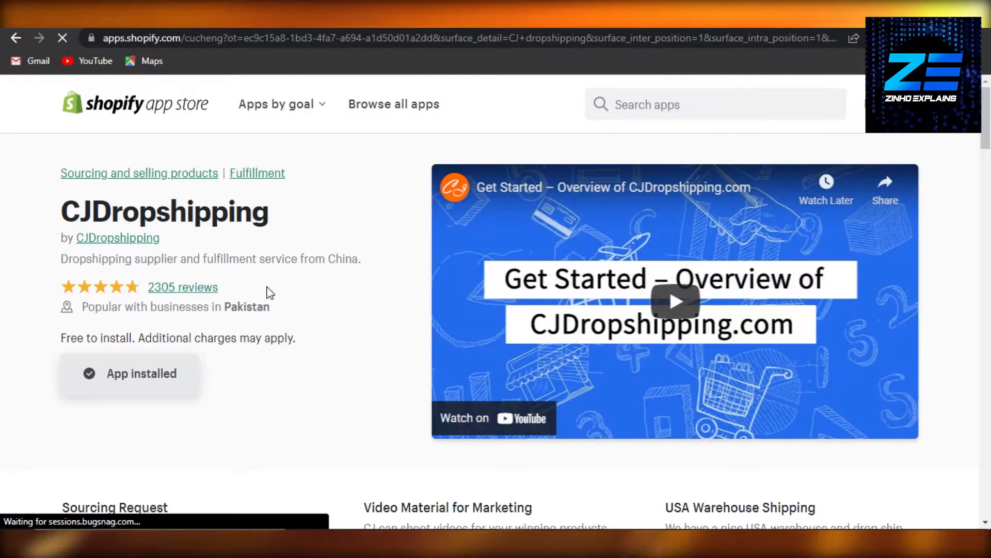
mouse_move(370, 342)
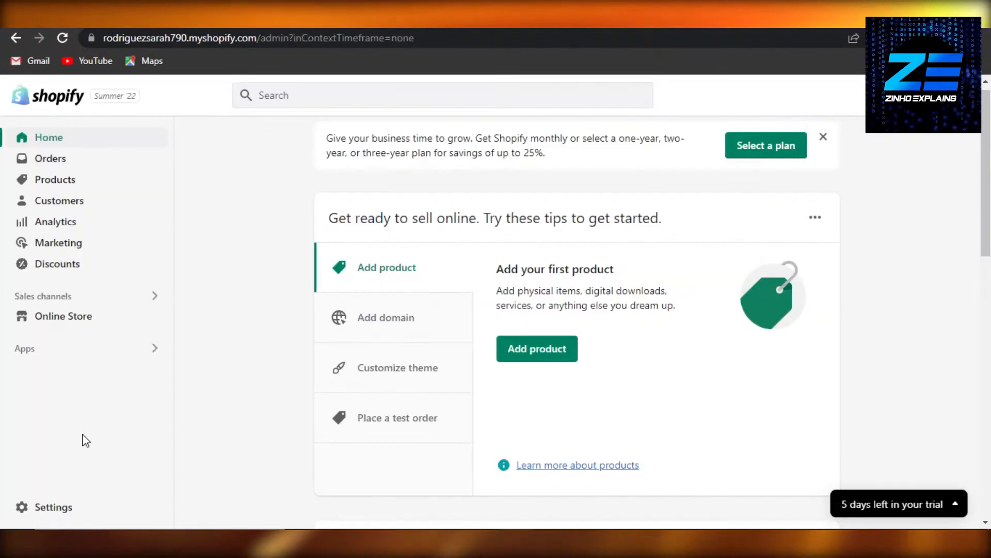
Go to store Settings and show the Apps and sales channels list.
left_click(52, 506)
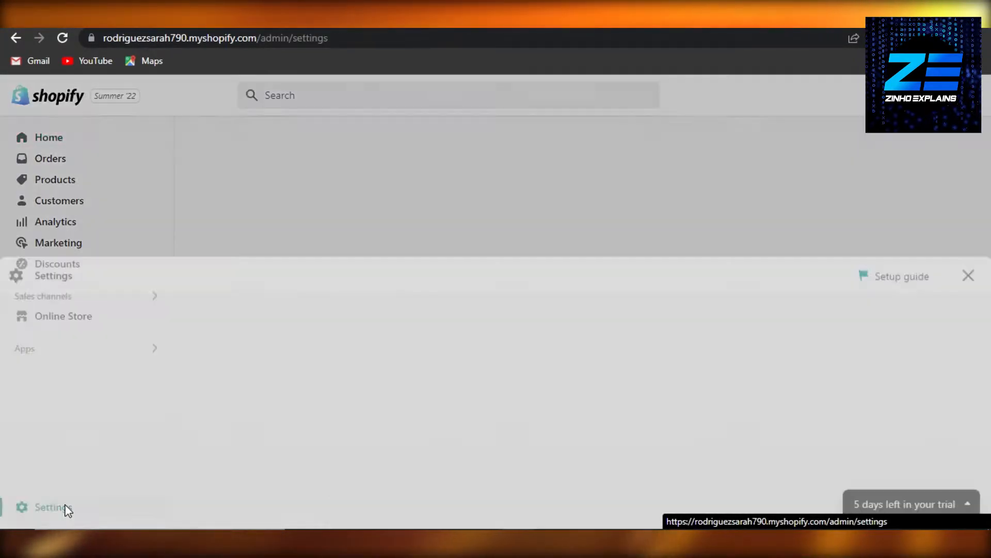
left_click(48, 506)
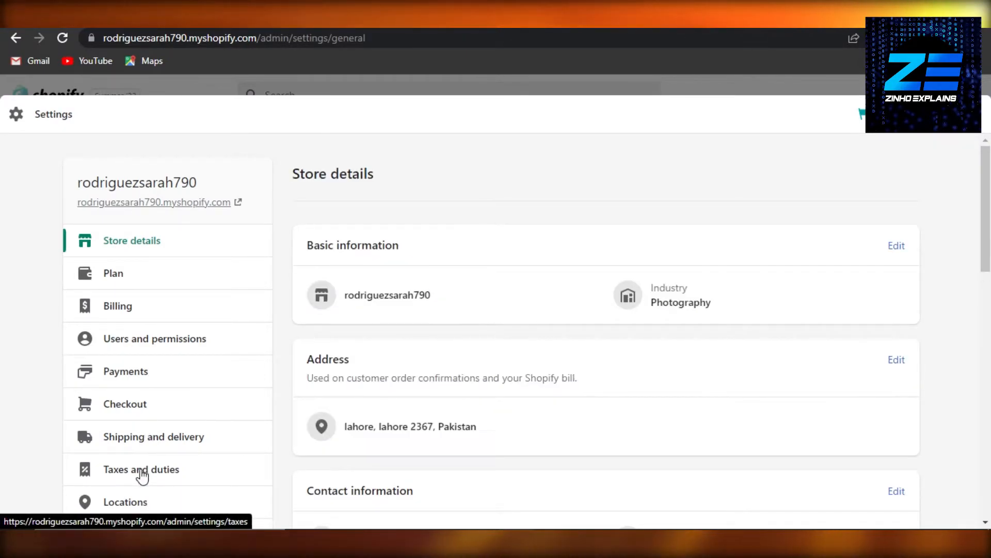
scroll("down", 3)
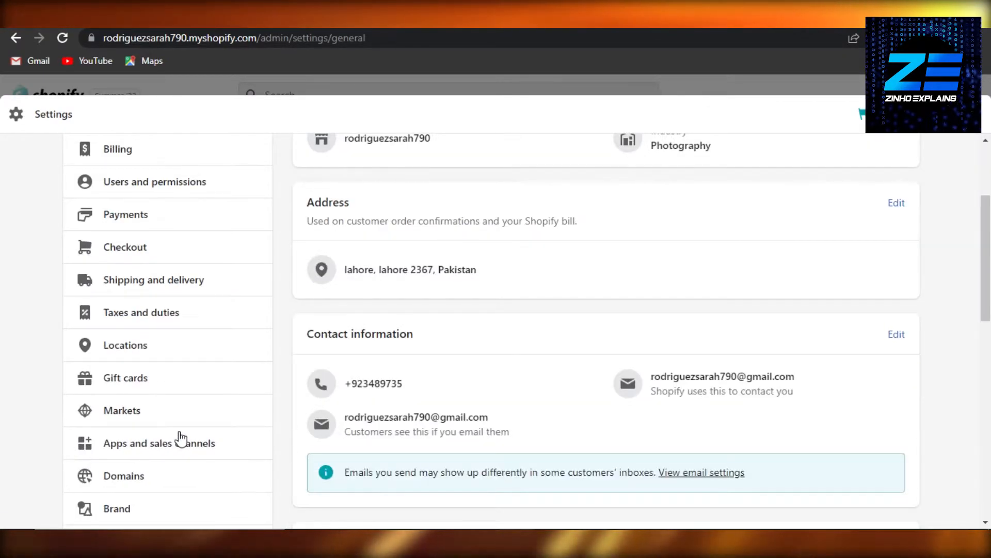
left_click(158, 443)
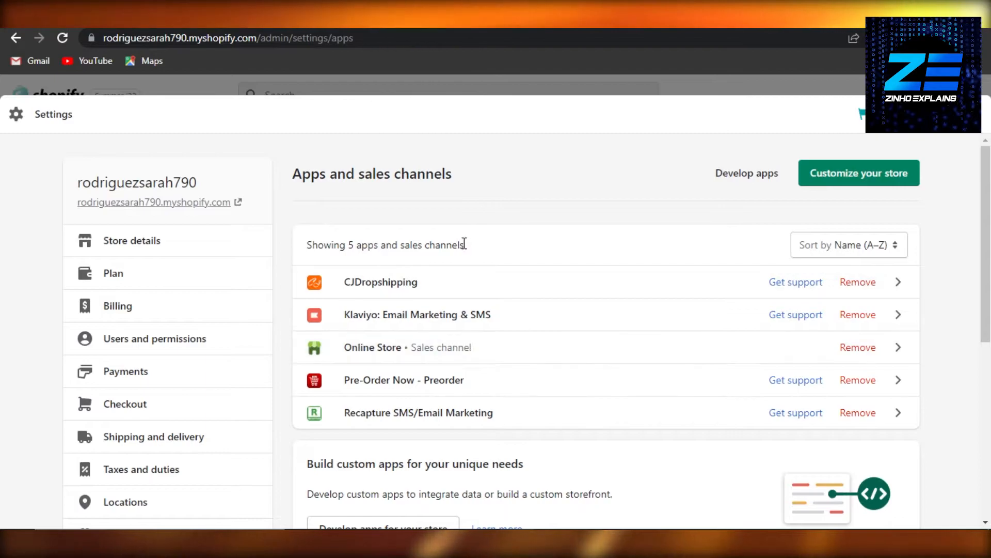
mouse_move(457, 291)
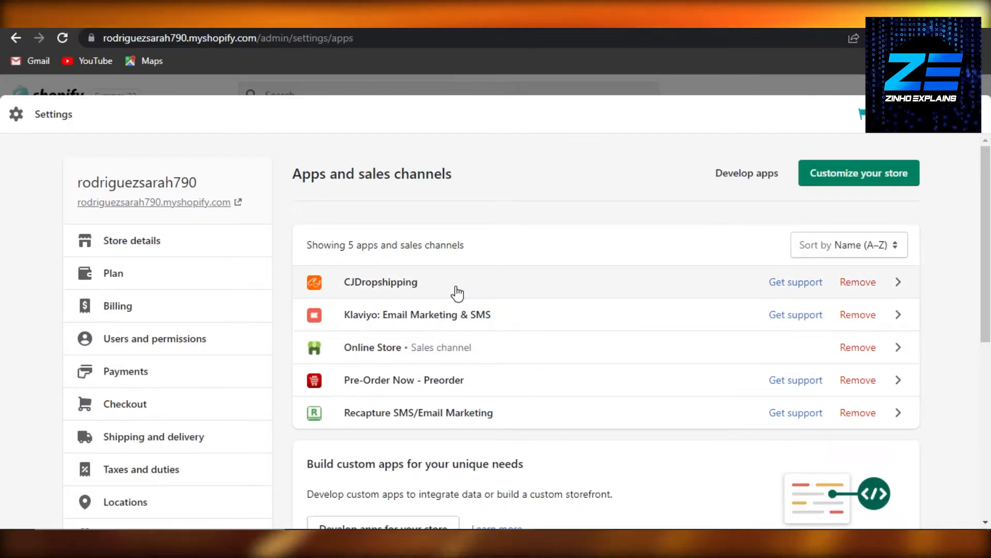
mouse_move(335, 291)
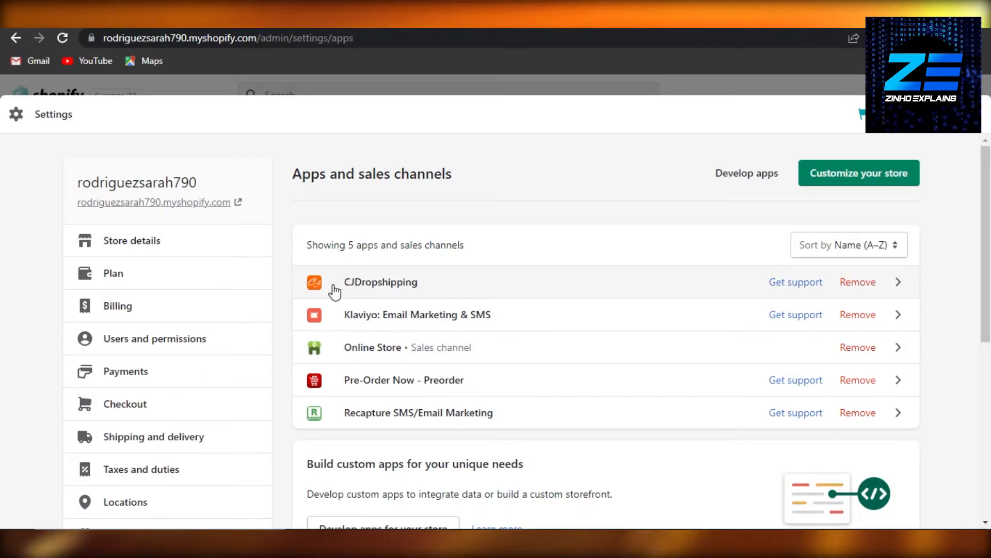
mouse_move(391, 298)
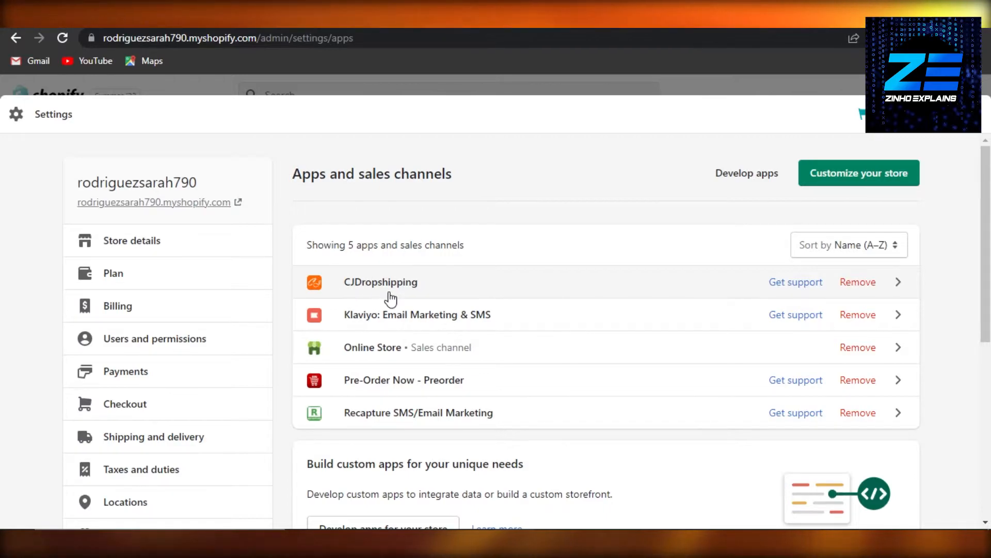
Launch CJDropshipping from the installed apps, landing on its home page.
left_click(381, 282)
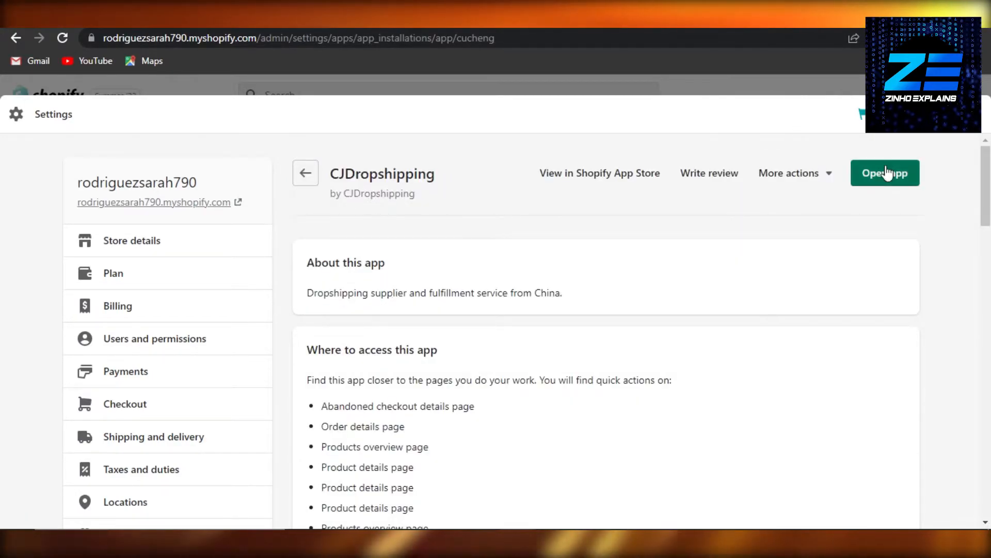
left_click(884, 173)
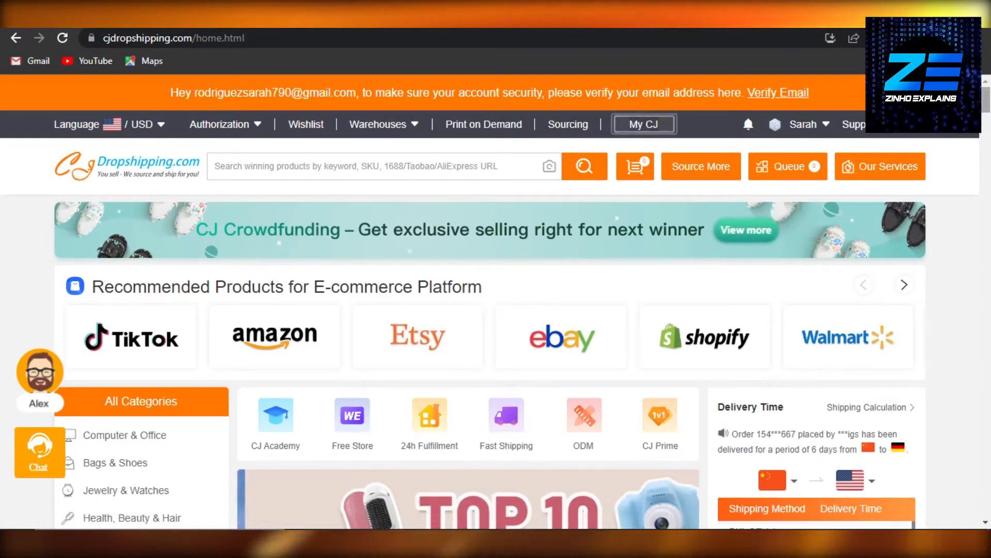
scroll("down", 3)
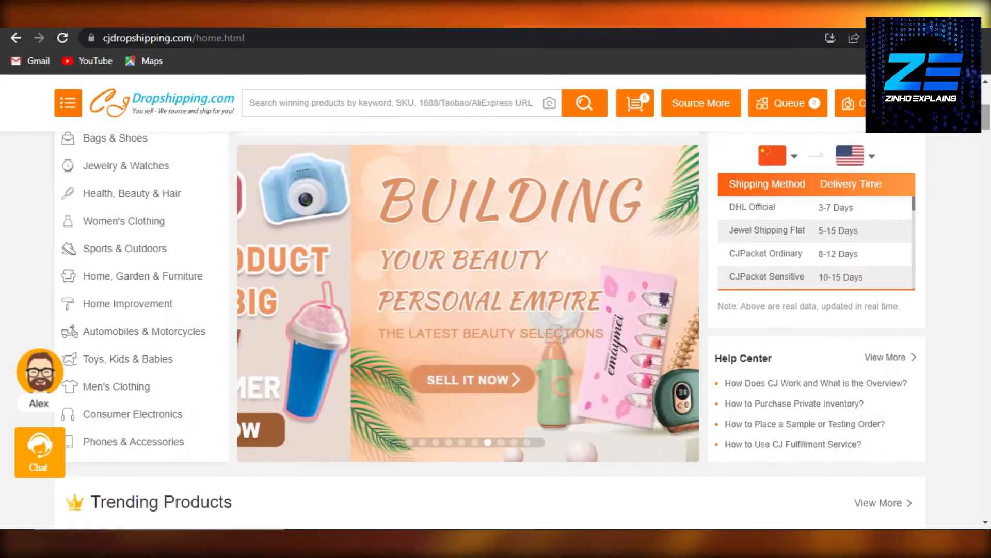
scroll("down", 3)
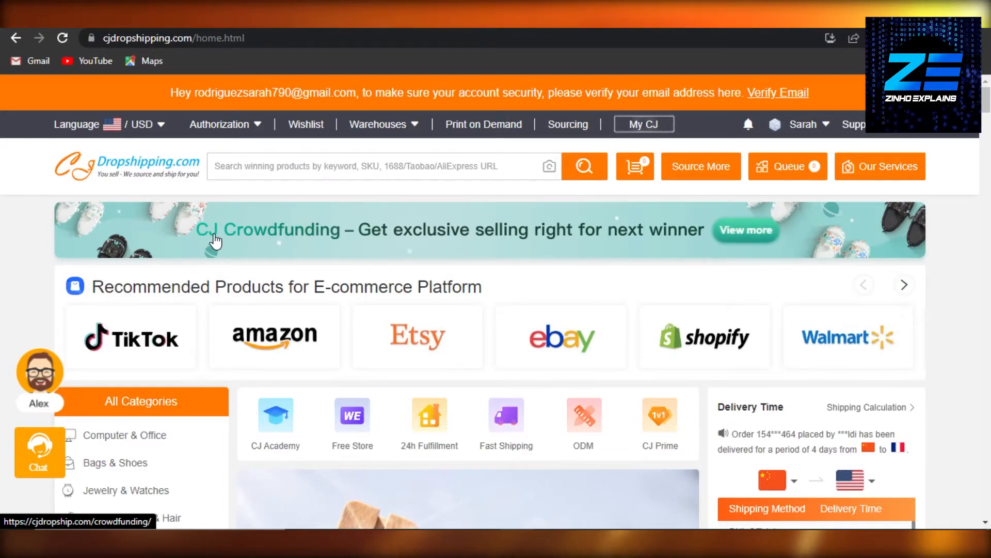
scroll("down", 3)
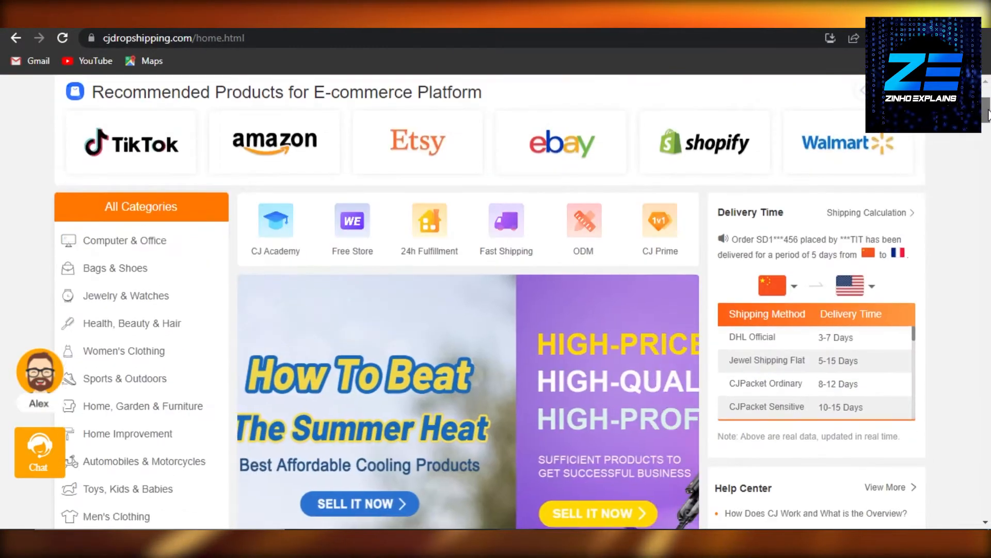
scroll("down", 3)
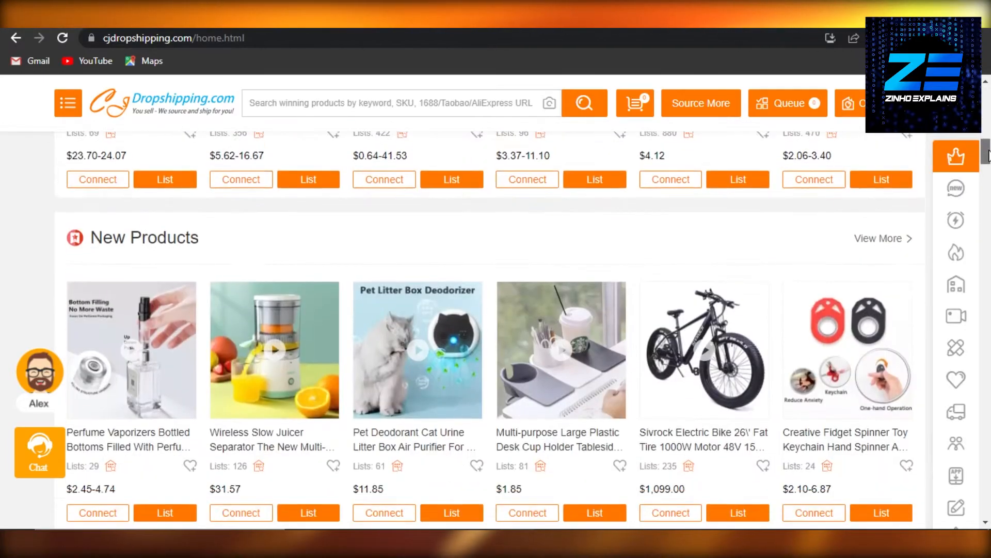
scroll("down", 3)
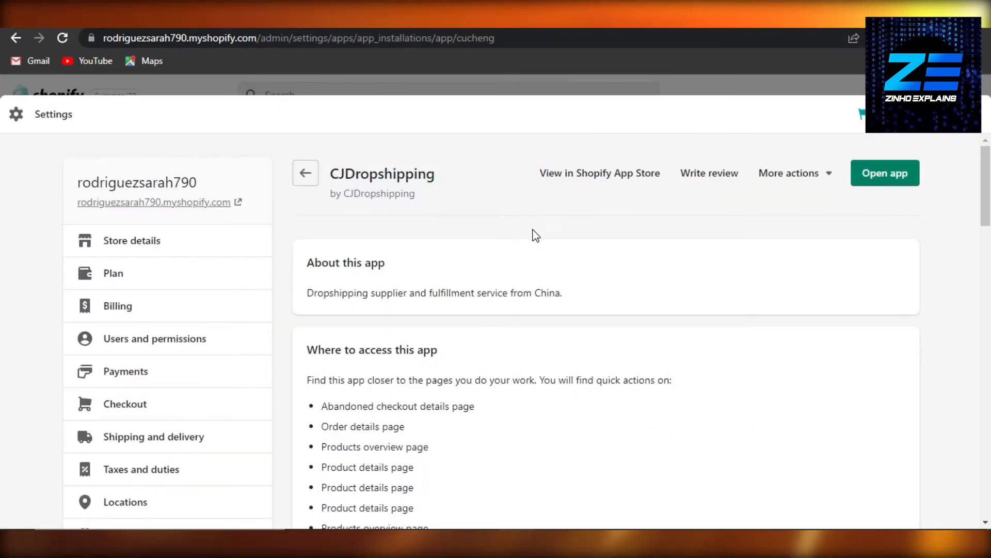
left_click(884, 173)
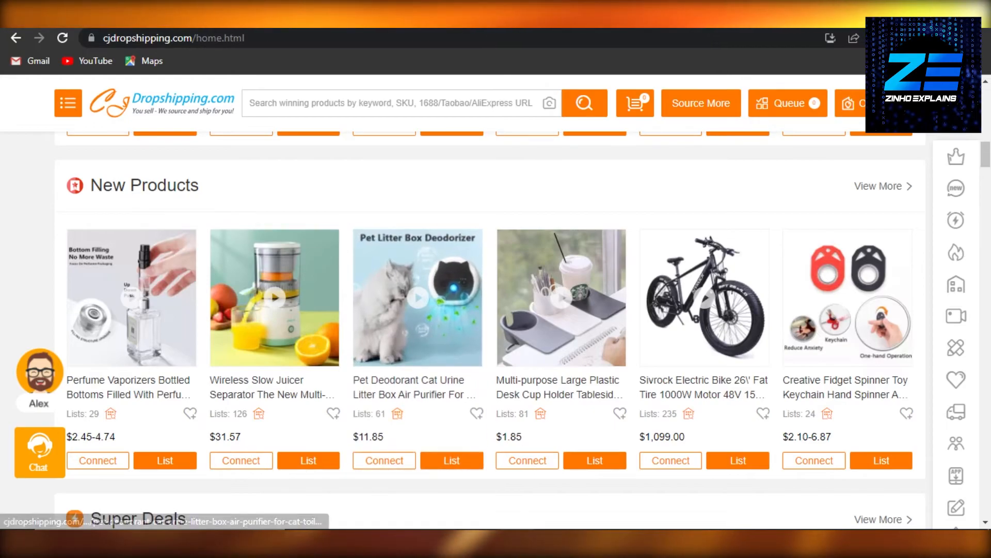
scroll("down", 3)
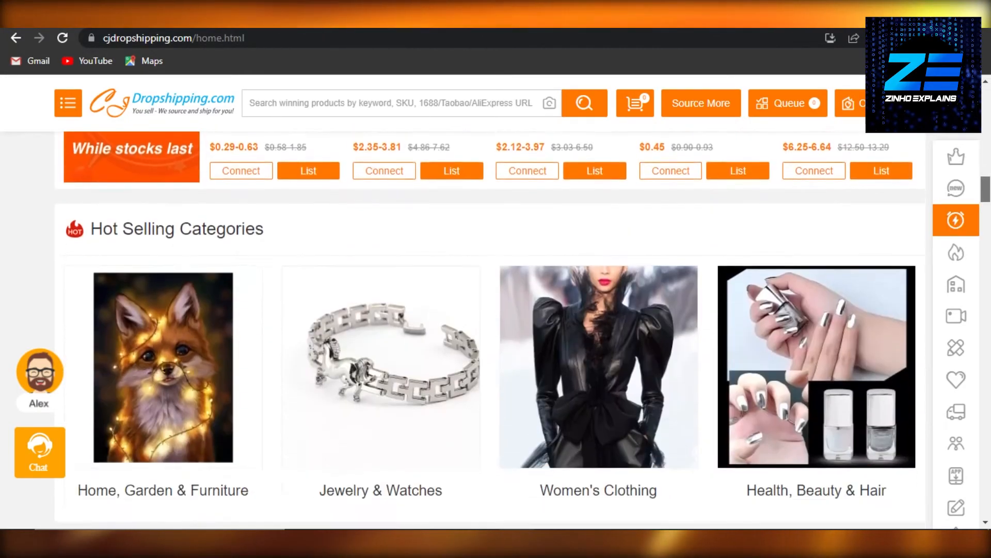
left_click(956, 252)
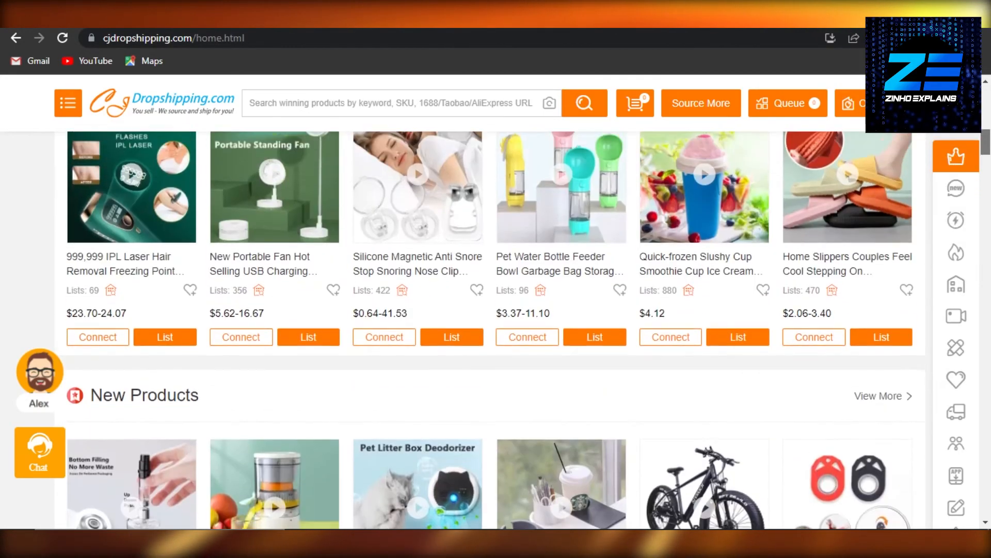
scroll("up", 3)
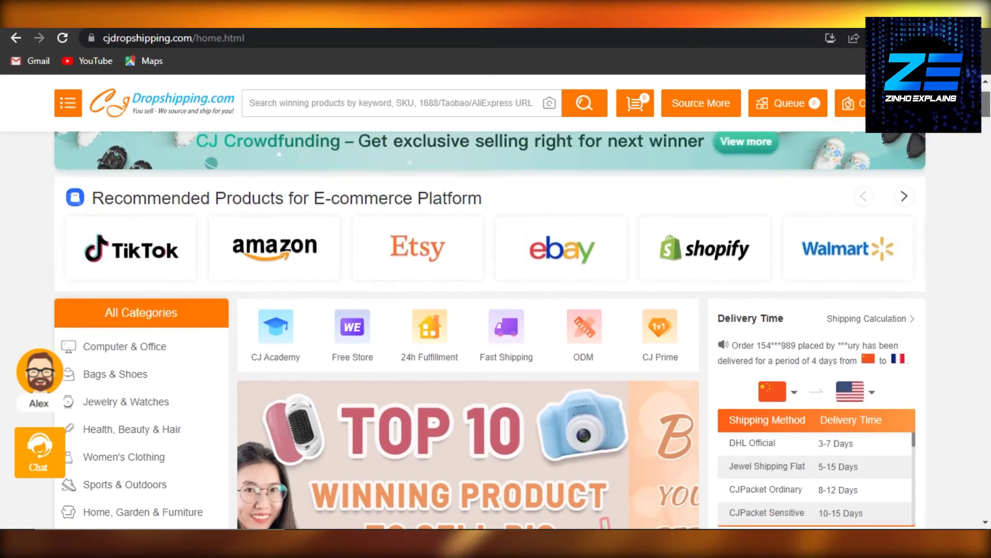